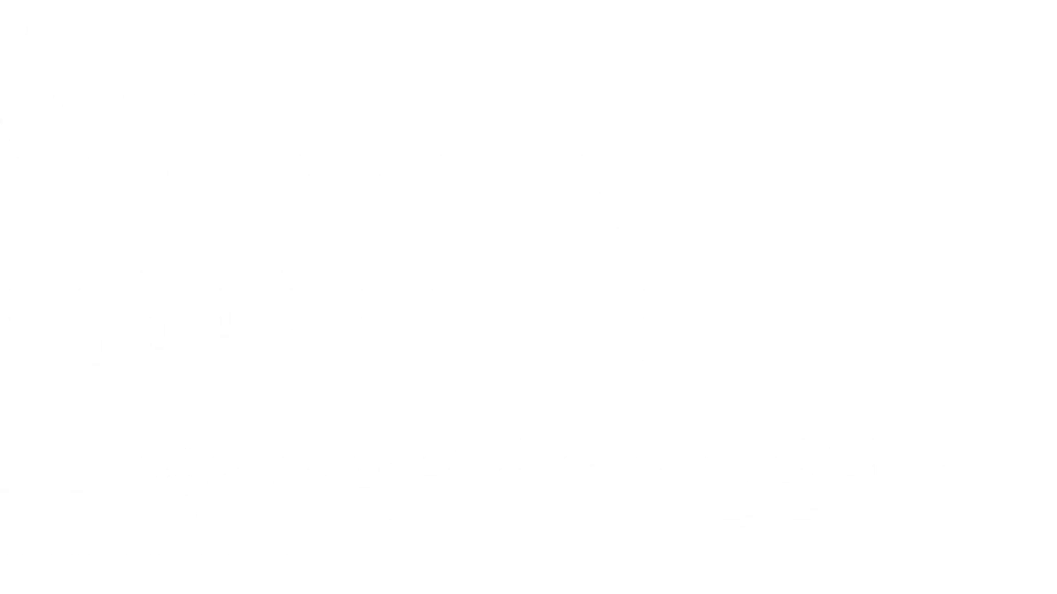
left_click_drag(196, 111, 226, 132)
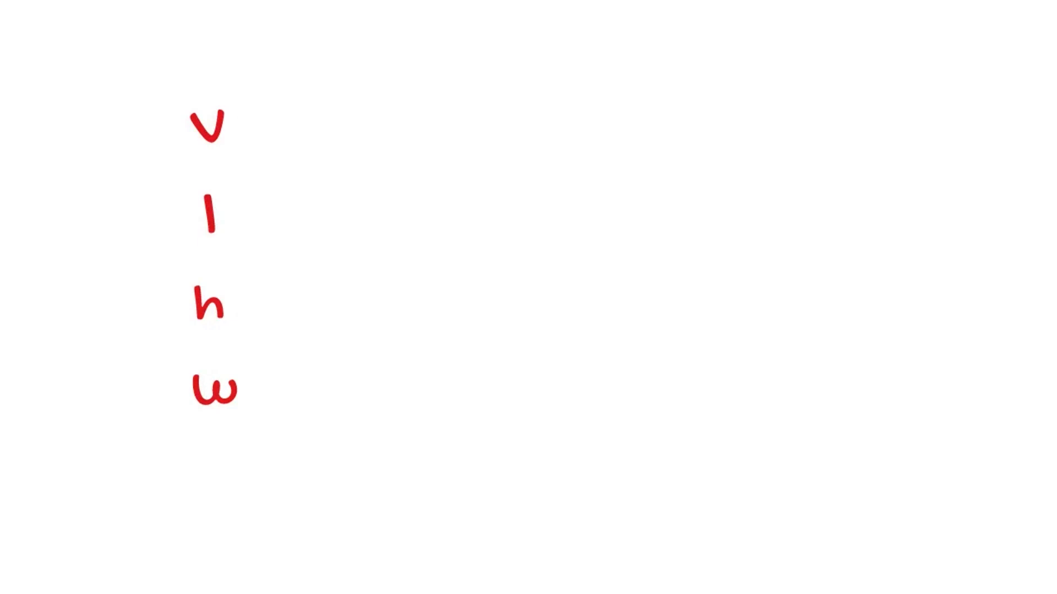
type("olume")
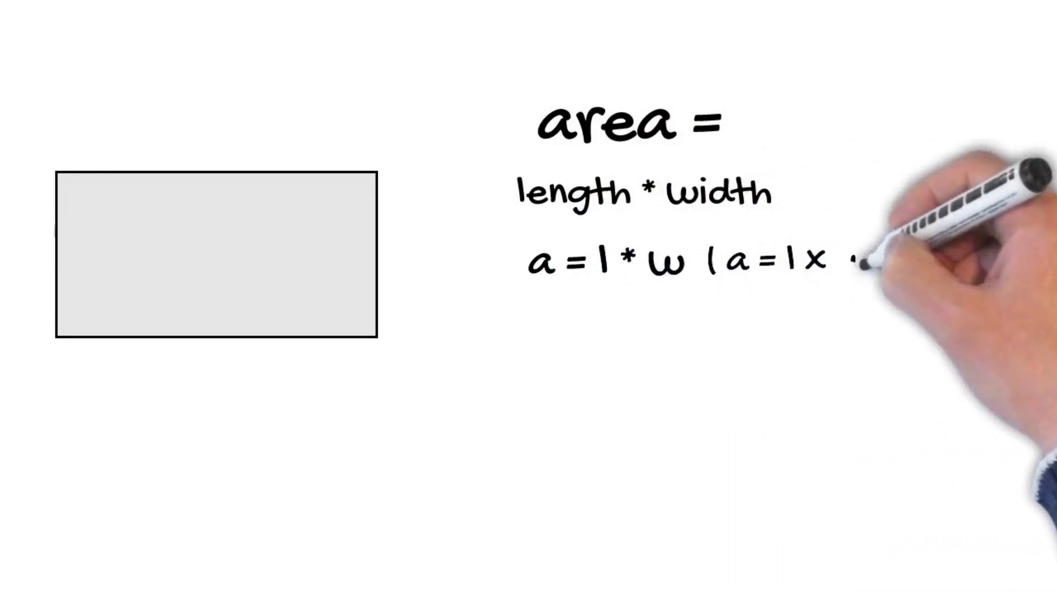
type("w)")
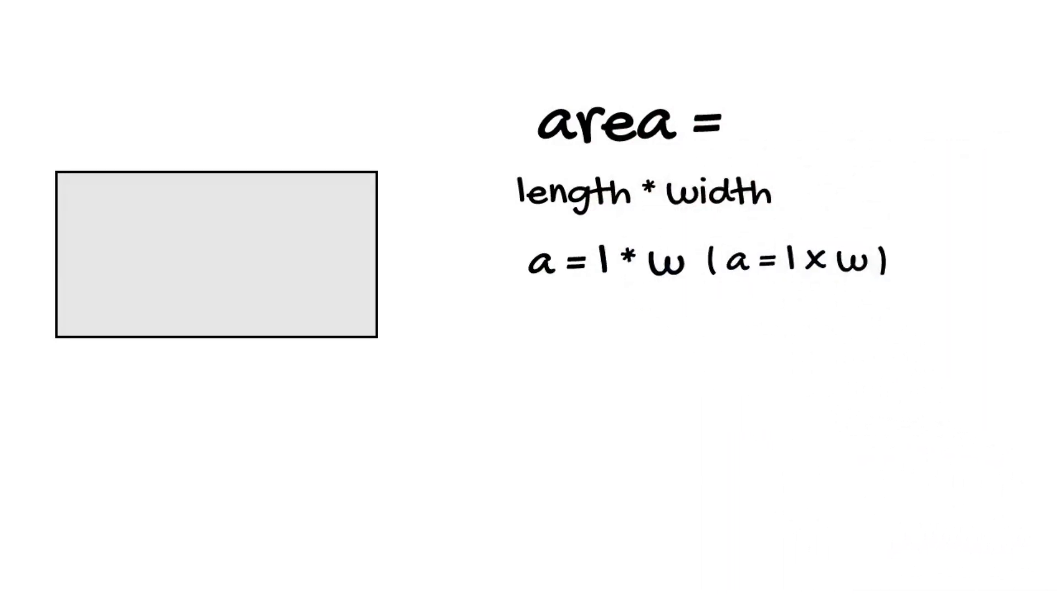